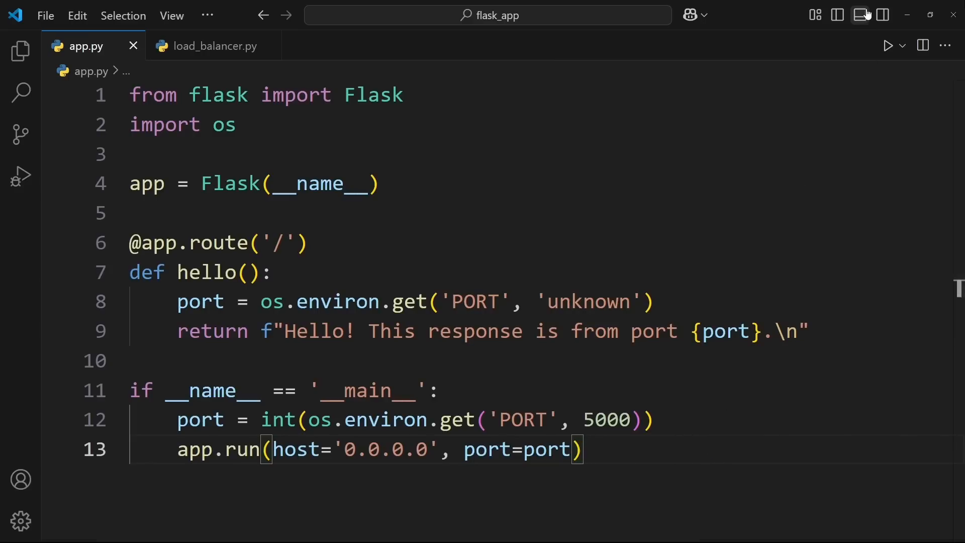
Step: Start a Command Prompt terminal and launch app.py serving on port 5000
left_click(841, 291)
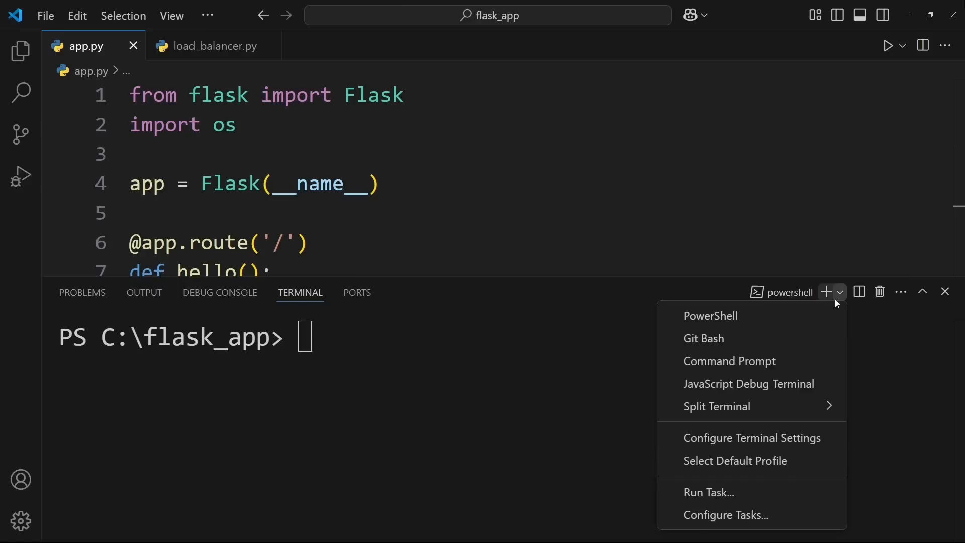
left_click(729, 360)
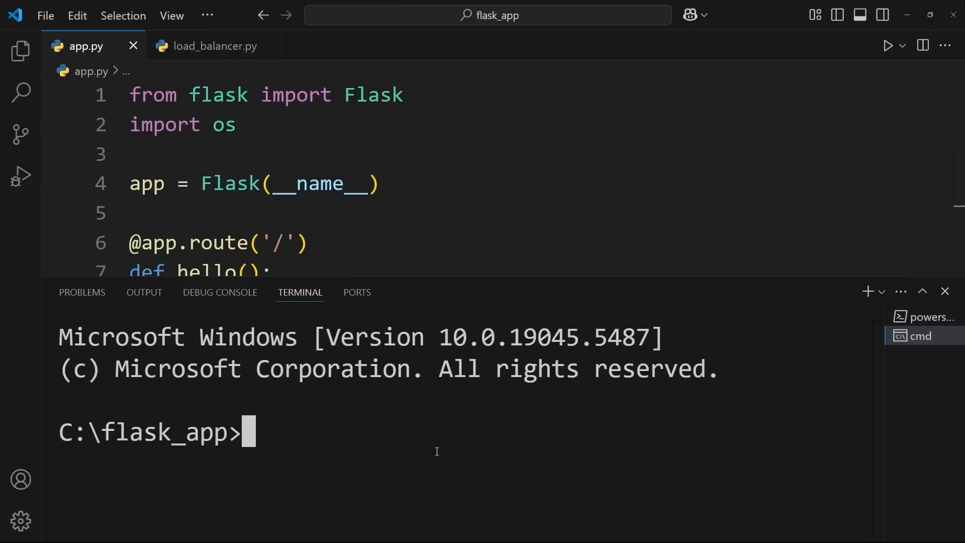
type("set")
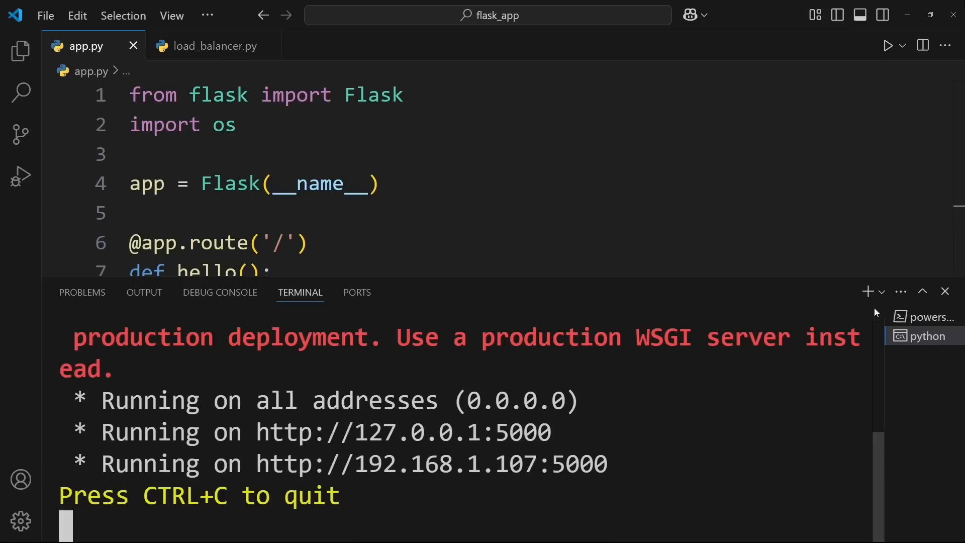
Step: Start another Command Prompt terminal, set port=5001 and run python app.py
left_click(882, 291)
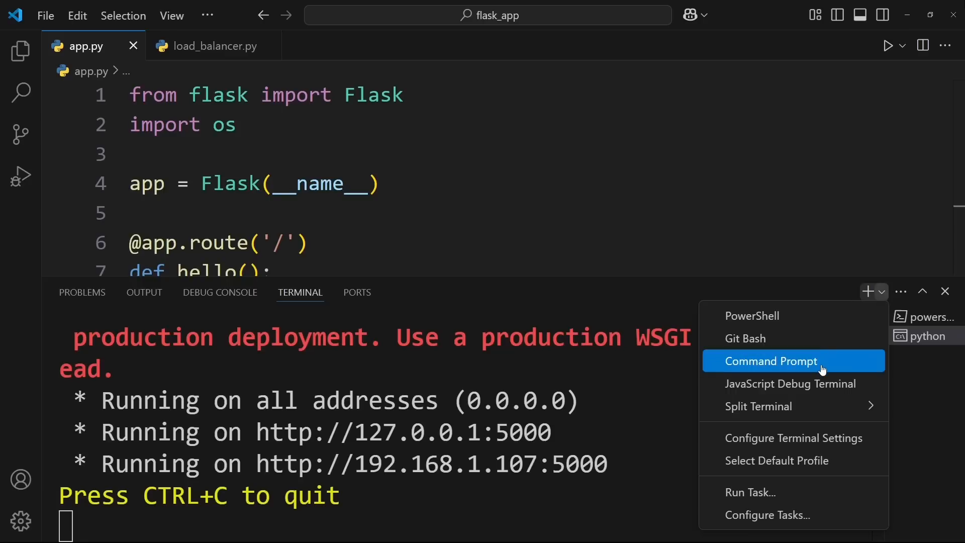
left_click(771, 361)
type("set port=5001")
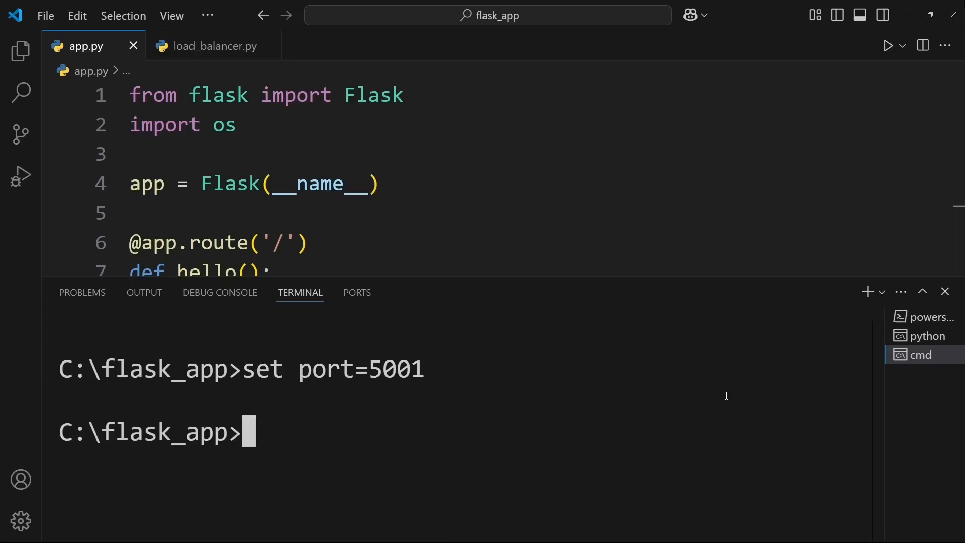
type("python app.py")
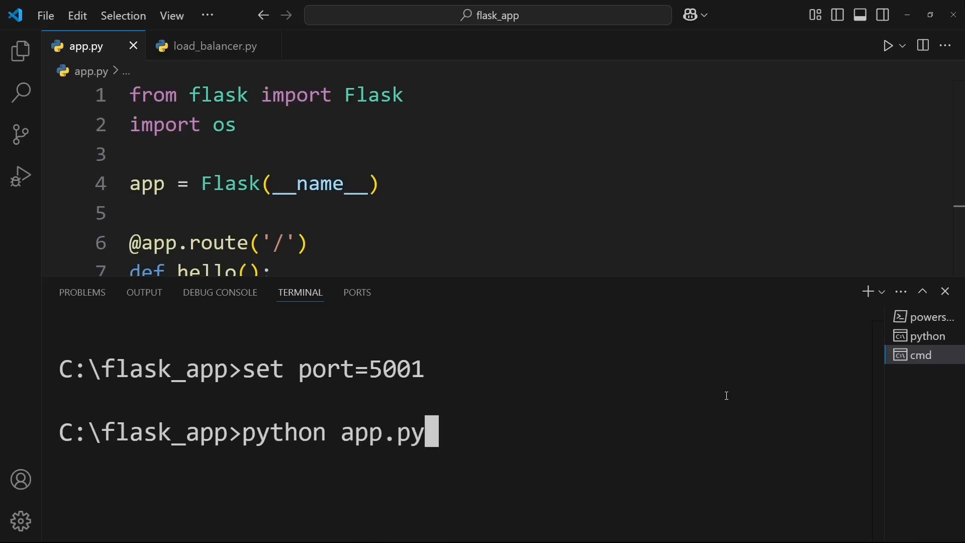
key("Enter")
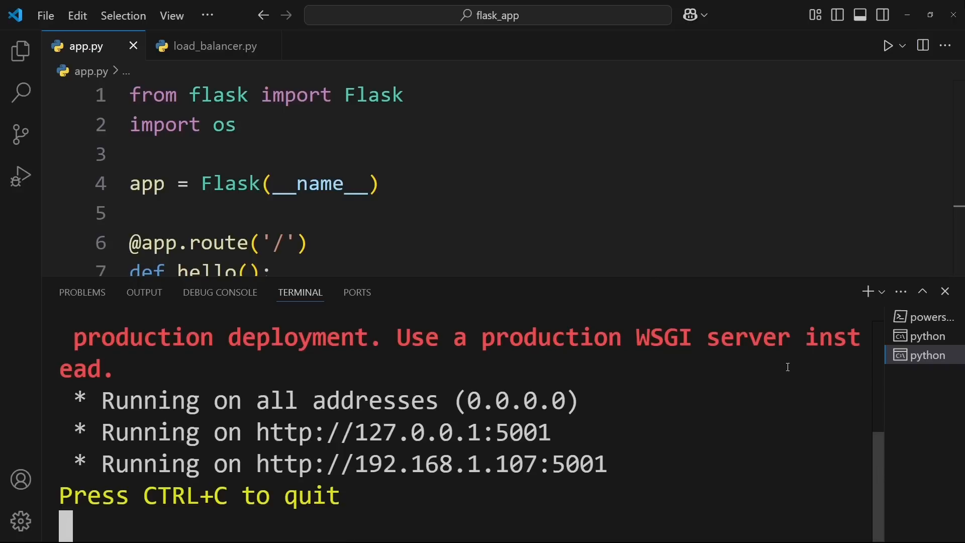
Step: Start a third Command Prompt terminal, set port=5002 and run python app.py
left_click(882, 291)
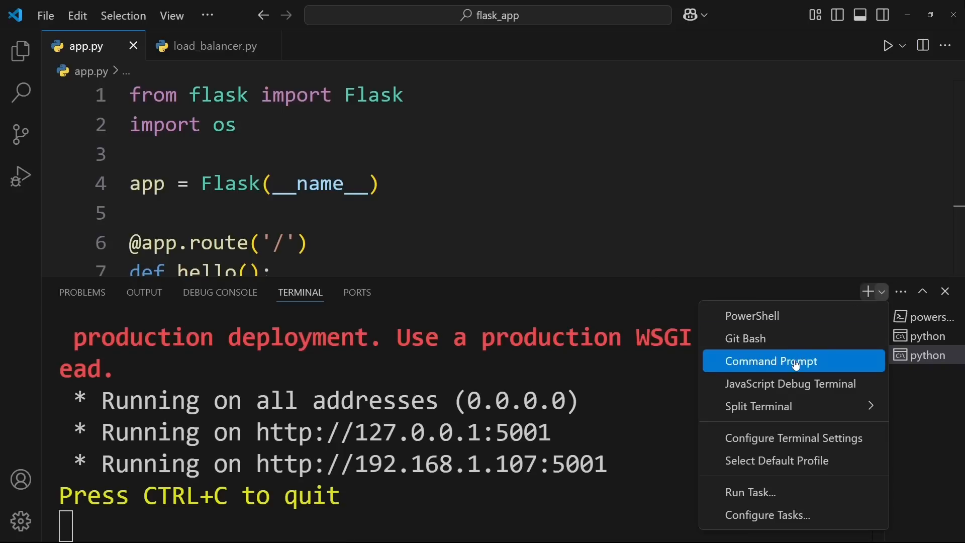
left_click(770, 361)
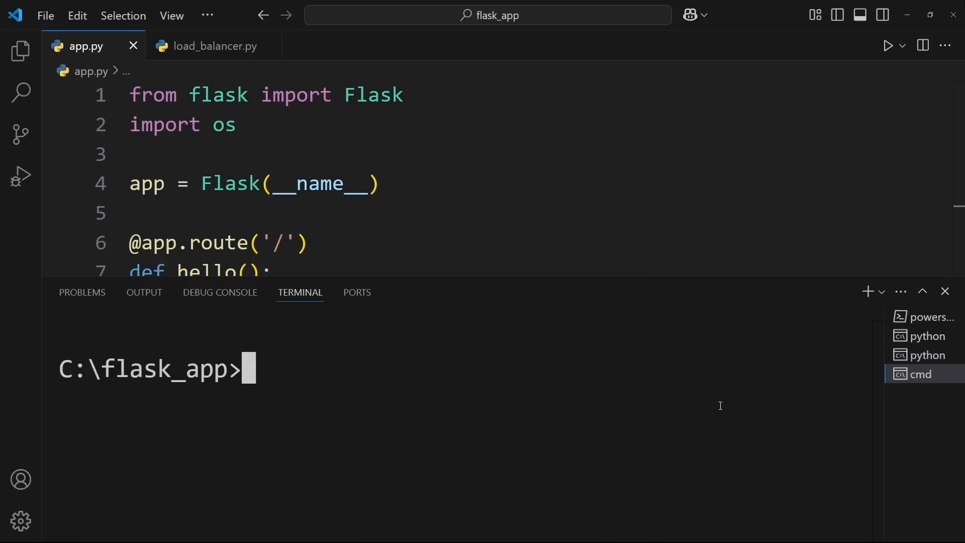
type("set port=5002")
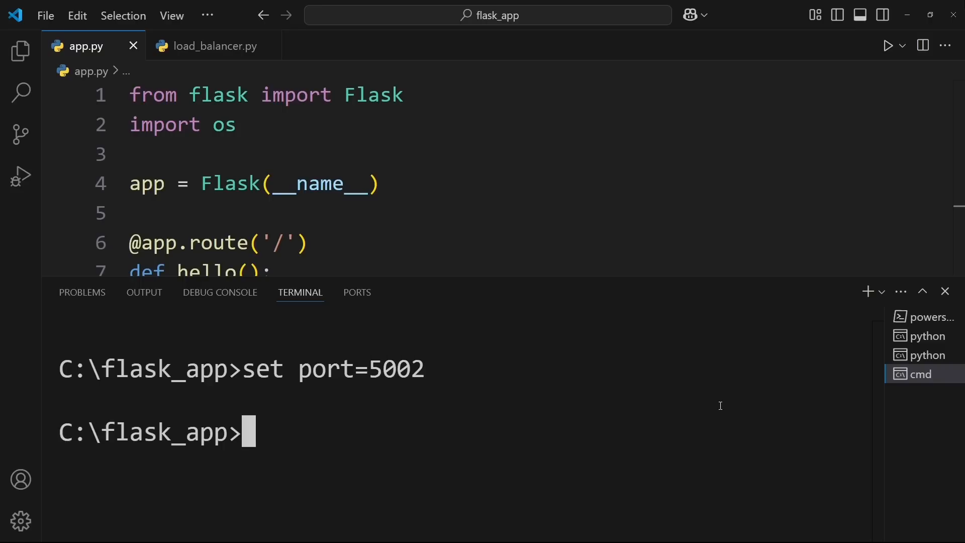
type("python app.py")
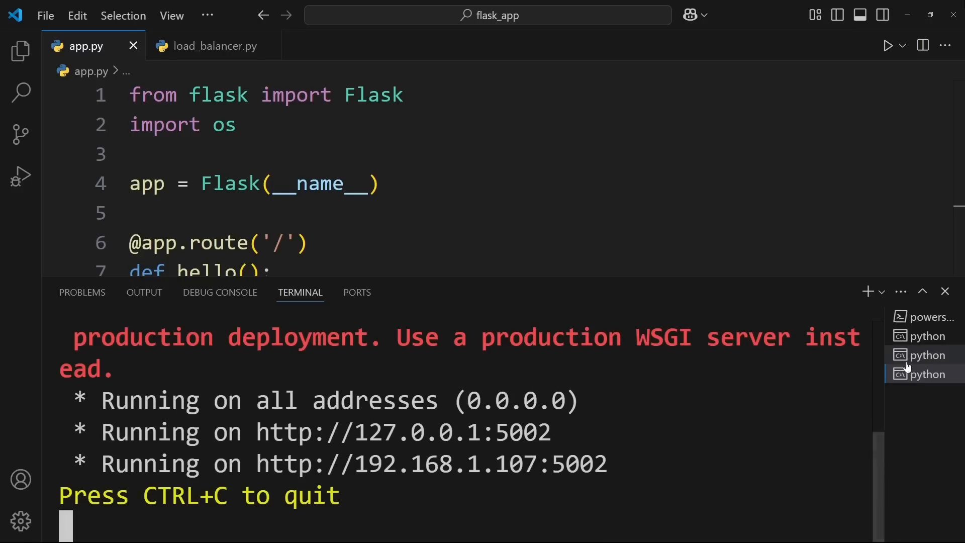
Step: Check the terminals running the port 5001 and port 5000 instances
left_click(926, 355)
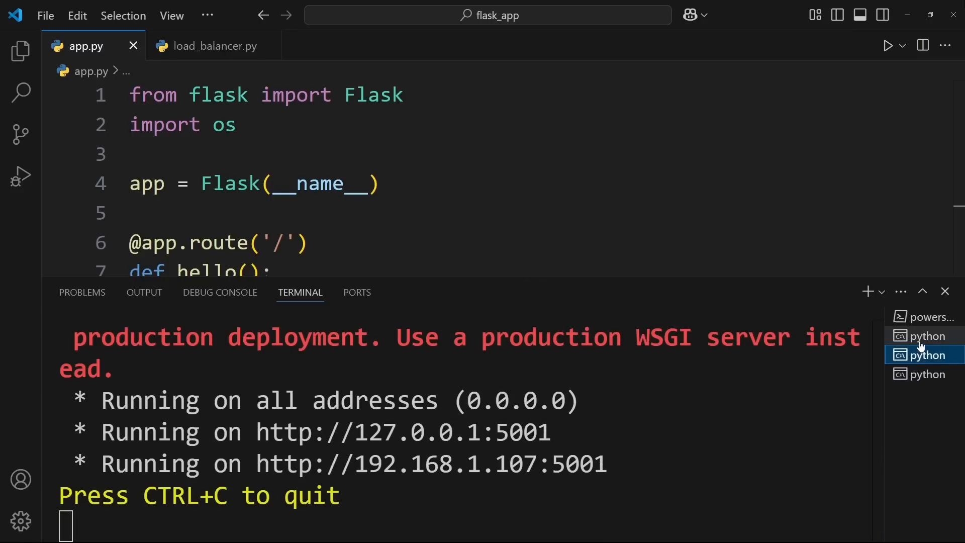
left_click(926, 335)
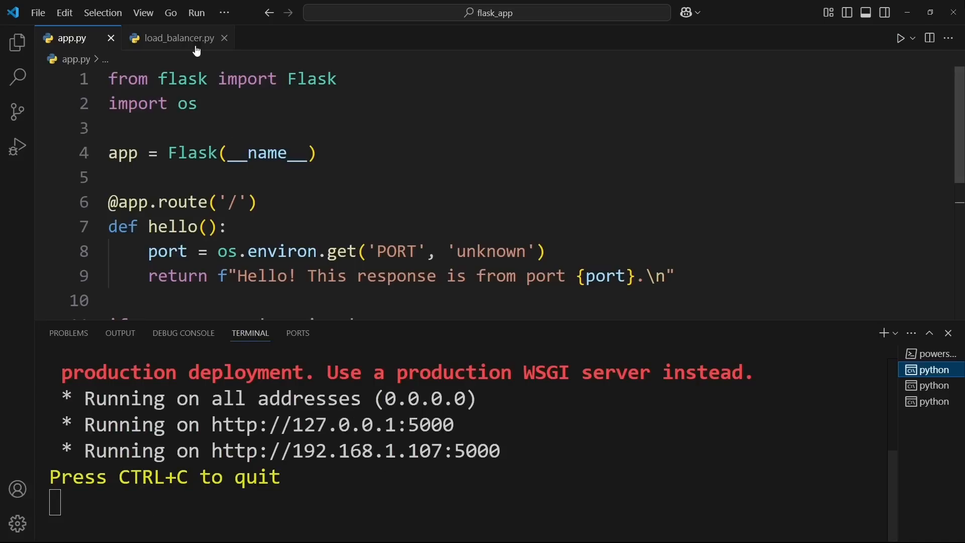
Step: Review load_balancer.py's round-robin over backends on ports 5000, 5001 and 5002
left_click(176, 39)
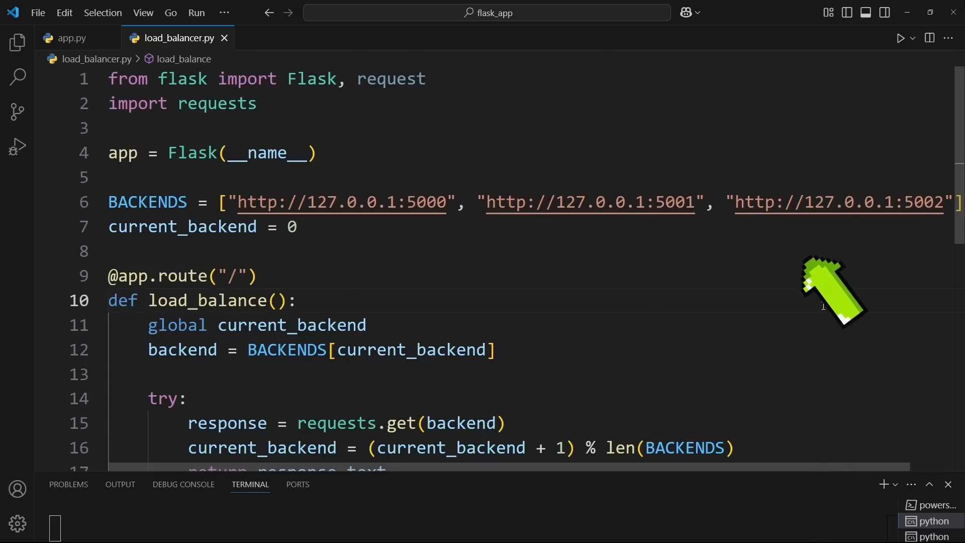
mouse_move(324, 250)
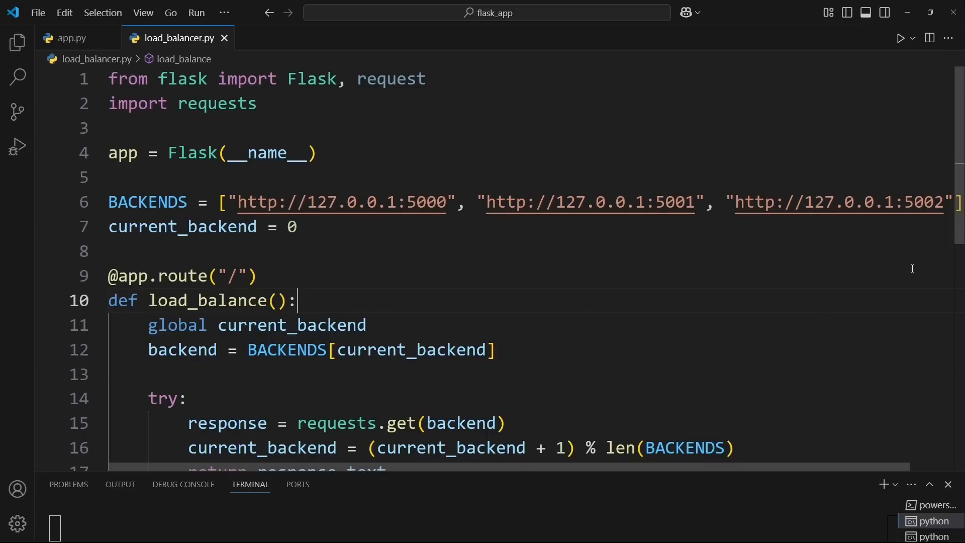
scroll("down", 3)
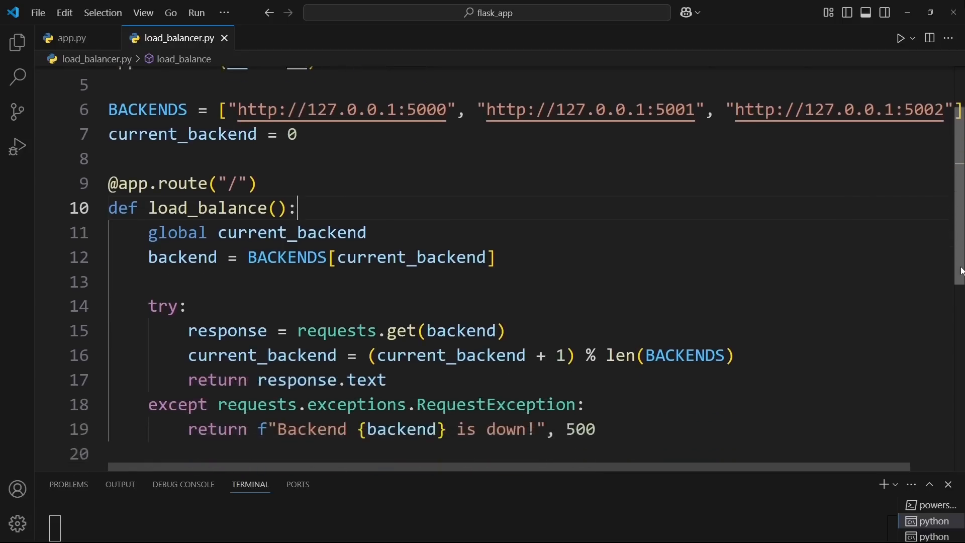
scroll("down", 3)
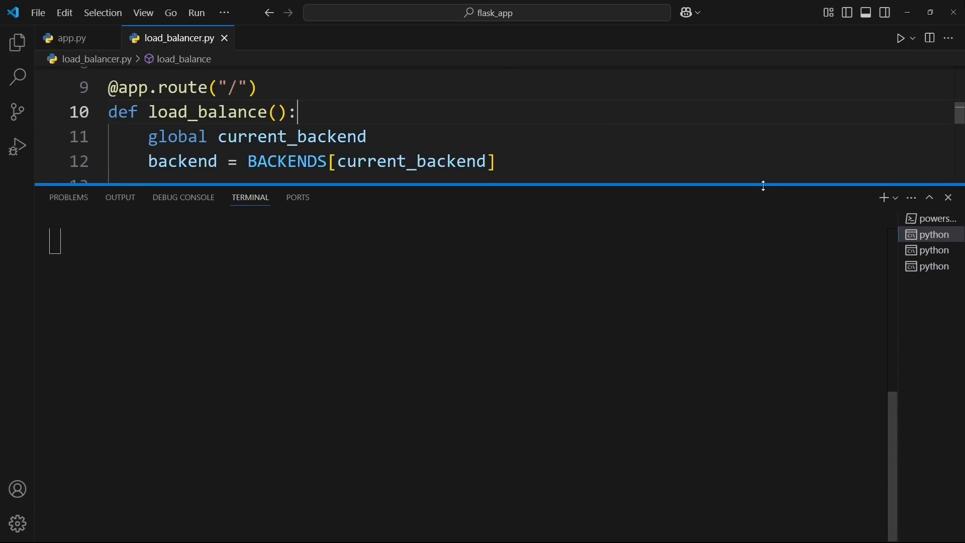
Step: Start a Command Prompt terminal and run python load_balancer.py on port 3000
left_click(895, 197)
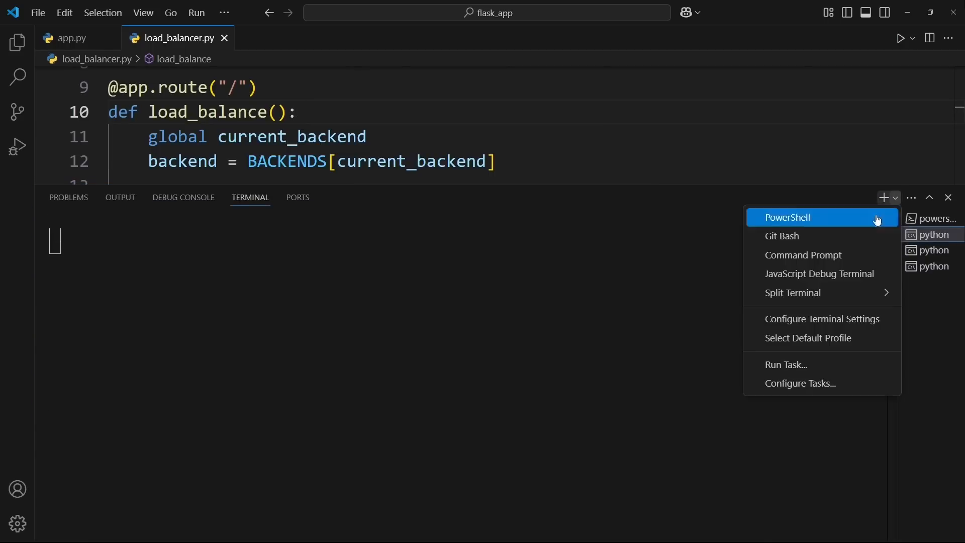
left_click(802, 255)
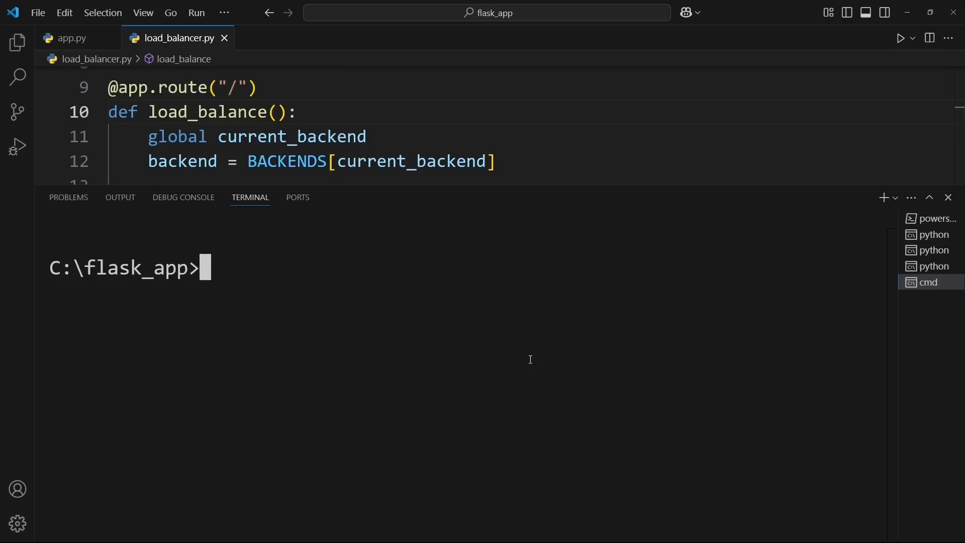
type("python load")
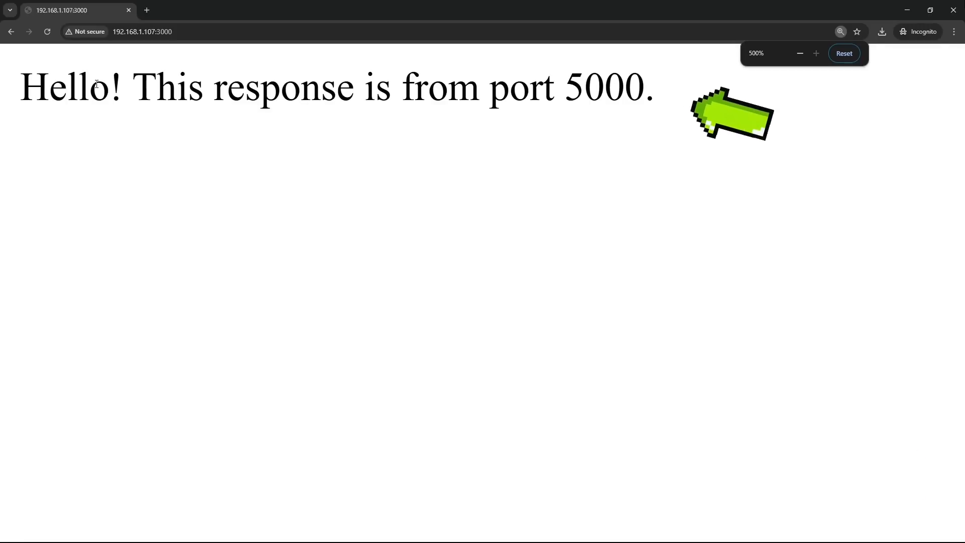
Step: Reload 192.168.1.107:3000 repeatedly, seeing replies cycle through ports 5000, 5001 and 5002
left_click(47, 31)
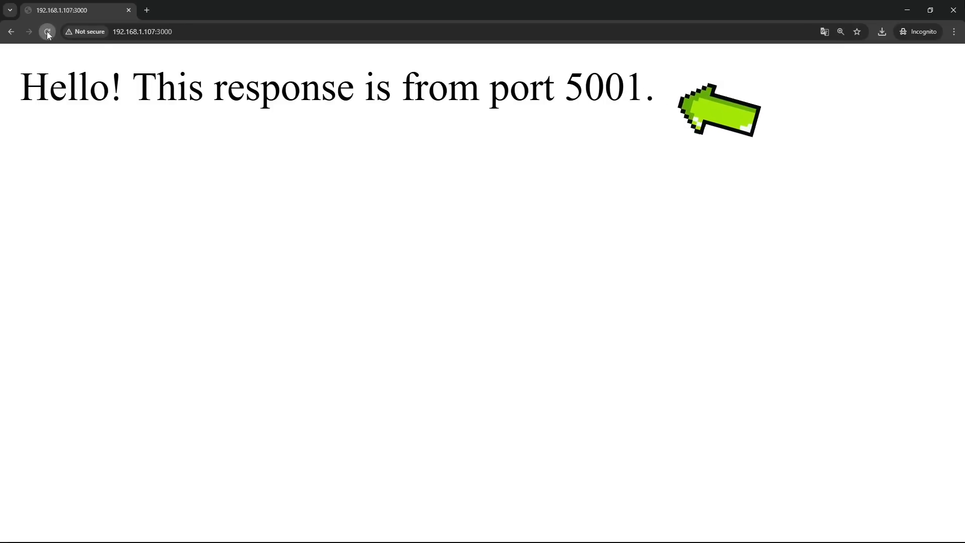
left_click(46, 31)
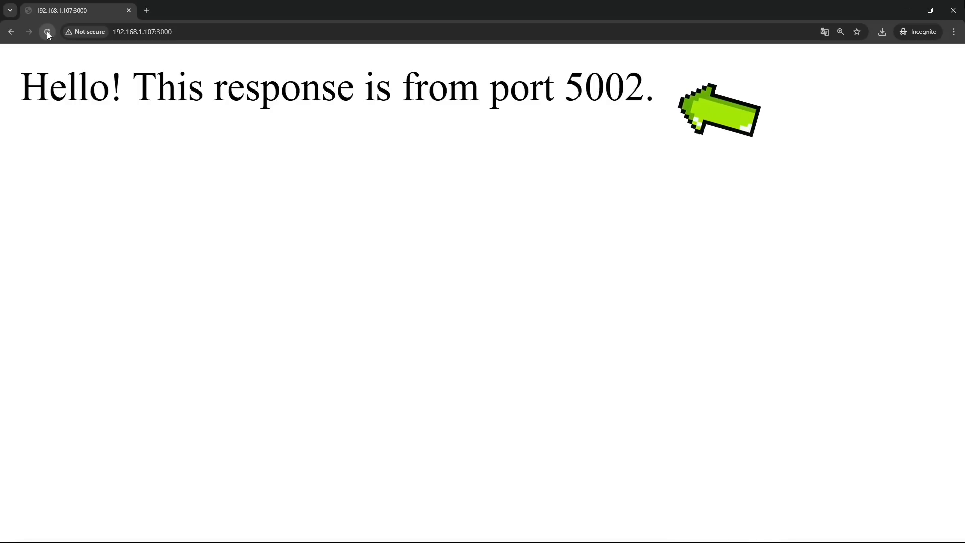
left_click(48, 31)
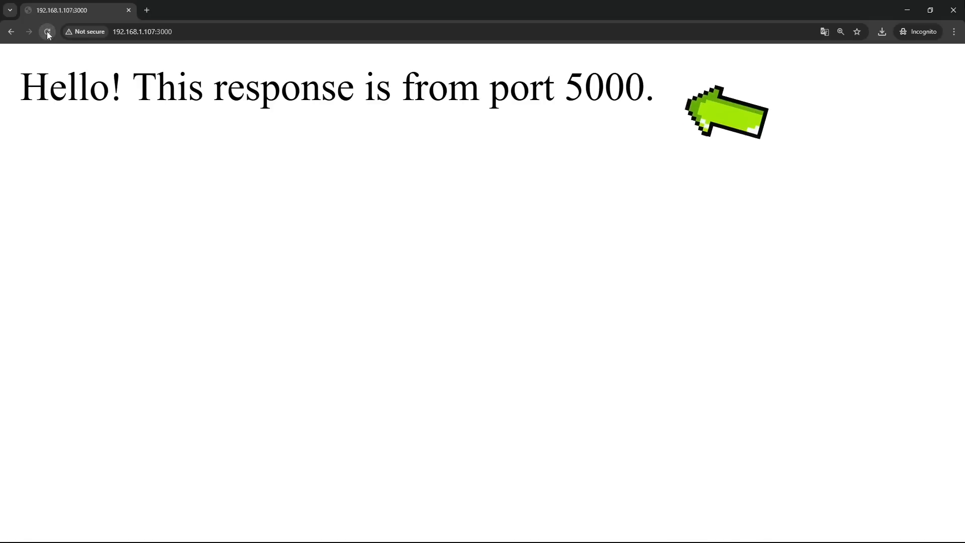
left_click(47, 31)
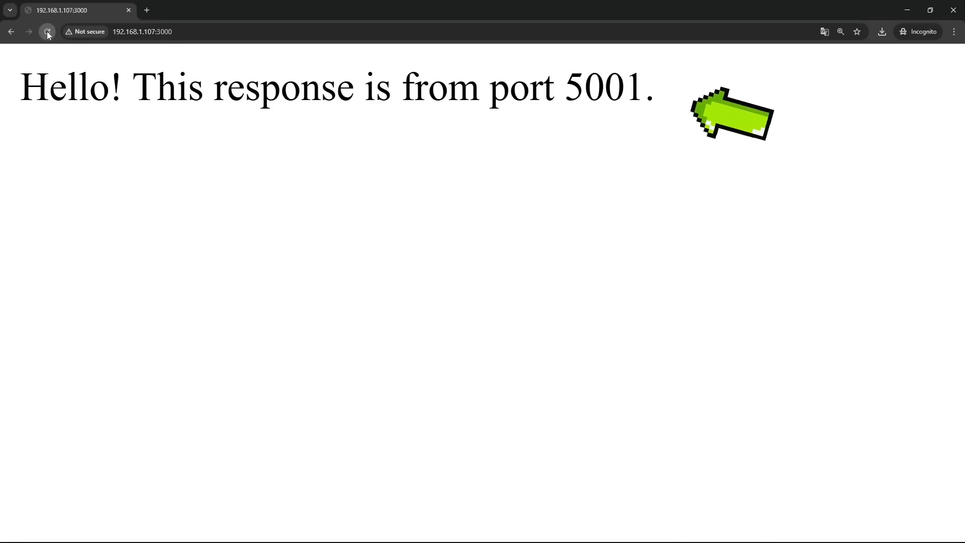
left_click(47, 31)
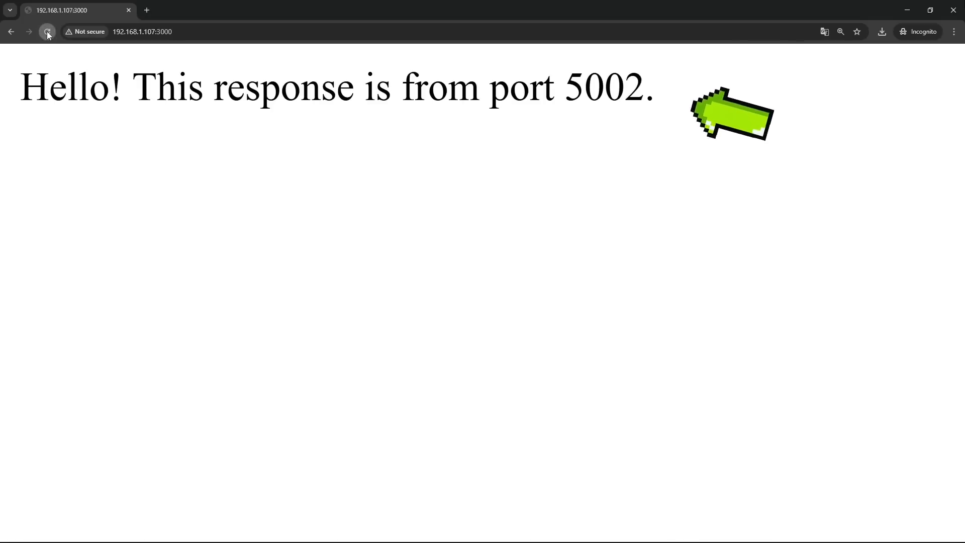
left_click(47, 31)
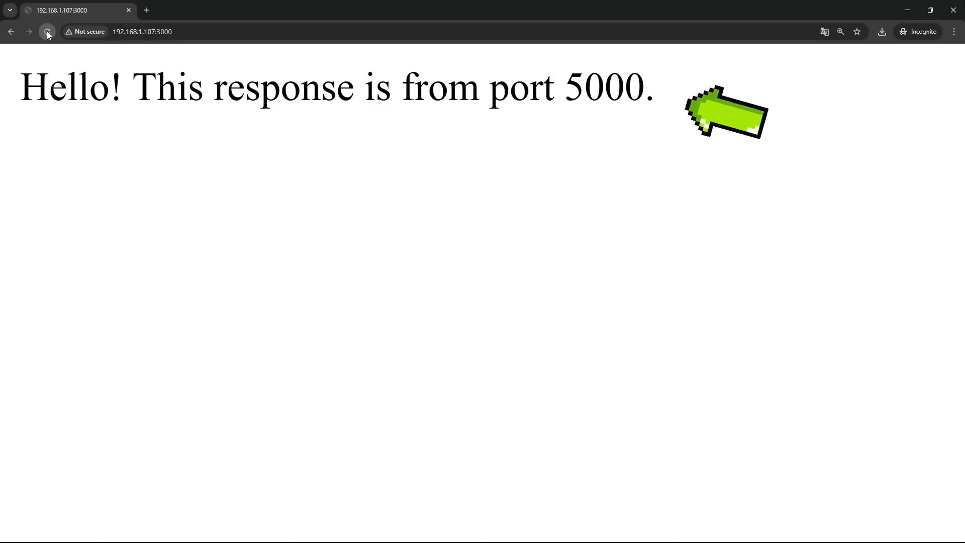